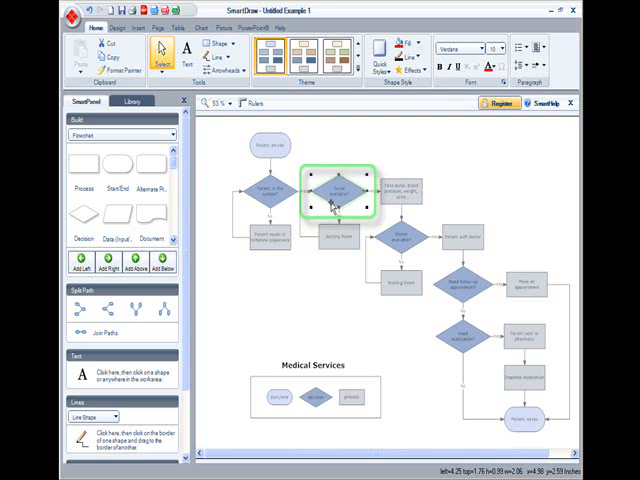
- Show the Insert options for adding pictures and objects to the flowchart
{"action": "left_click", "coordinate": [338, 190]}
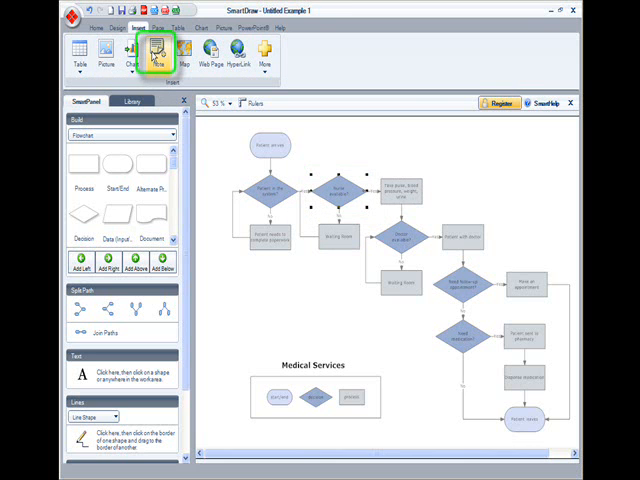
- Add a new empty note to the selected Nurse Available decision symbol
{"action": "left_click", "coordinate": [156, 56]}
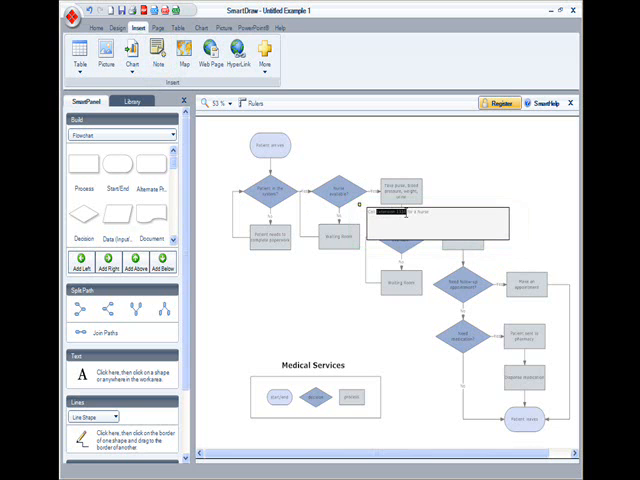
- Close the note editor, leaving a note marker on the Nurse Available symbol
{"action": "left_click", "coordinate": [96, 28]}
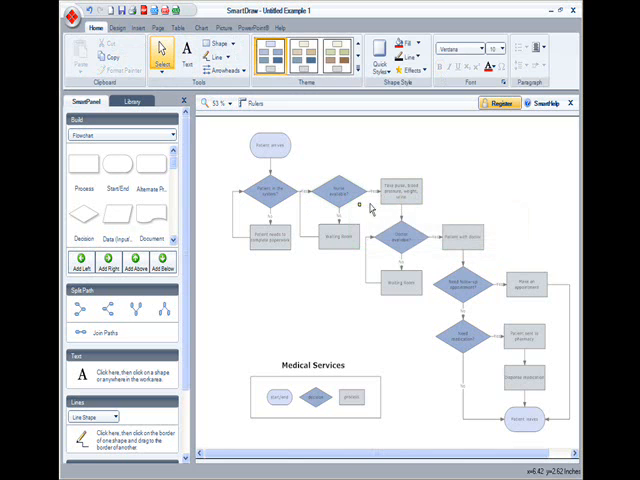
{"action": "mouse_move", "coordinate": [332, 200]}
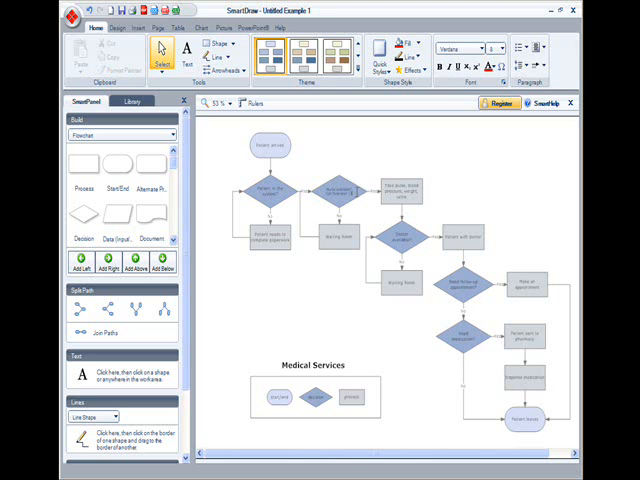
- Hide the SmartPanel so the Medical Services flowchart fills the workspace
{"action": "left_click", "coordinate": [340, 196]}
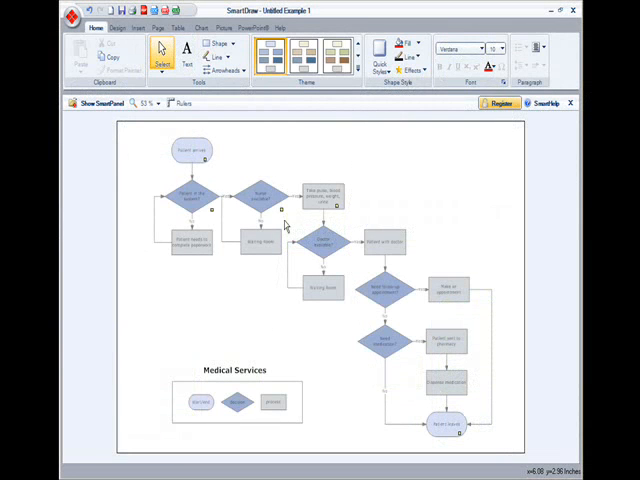
{"action": "mouse_move", "coordinate": [268, 210]}
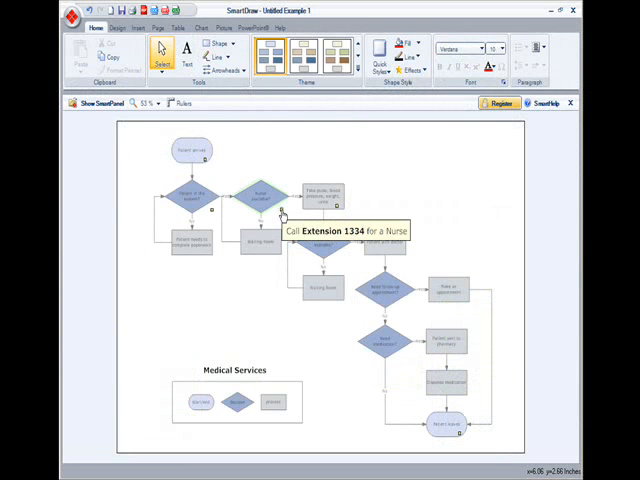